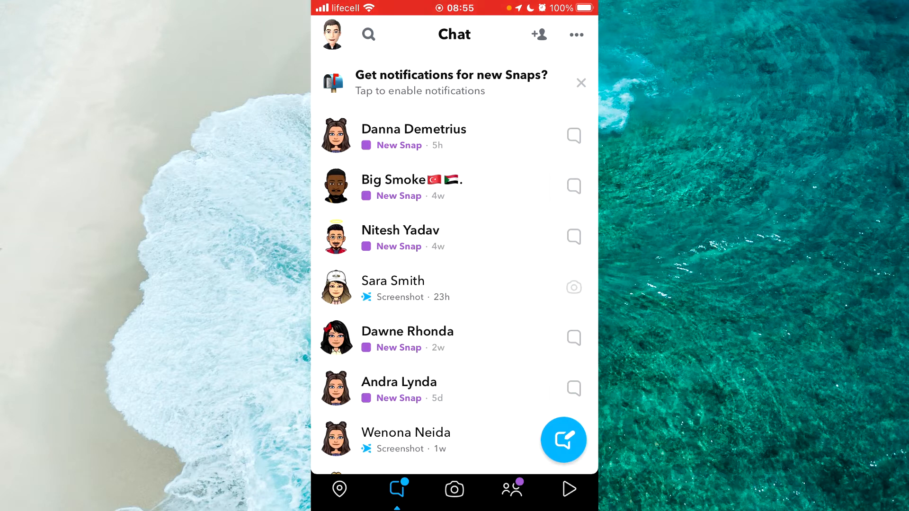
- Open your profile, then account settings, and scroll down to Privacy Controls
{"action": "left_click", "coordinate": [573, 288]}
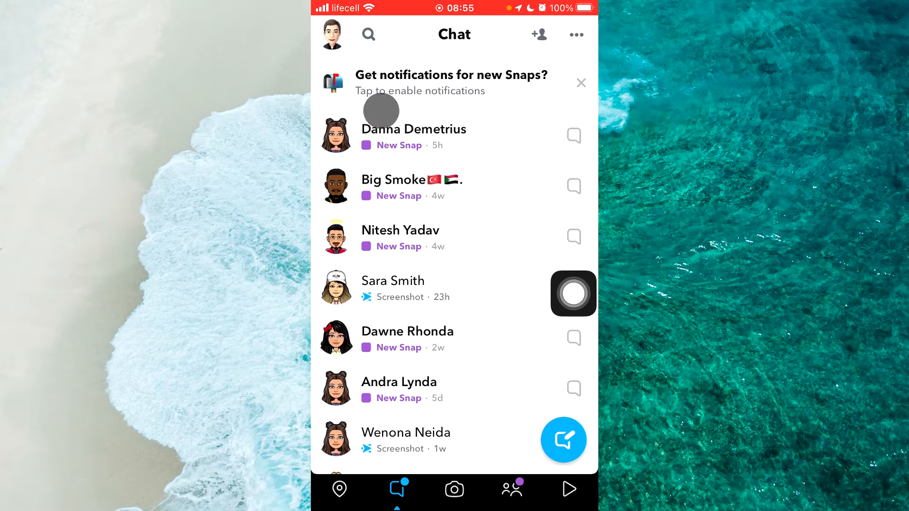
{"action": "left_click", "coordinate": [331, 33]}
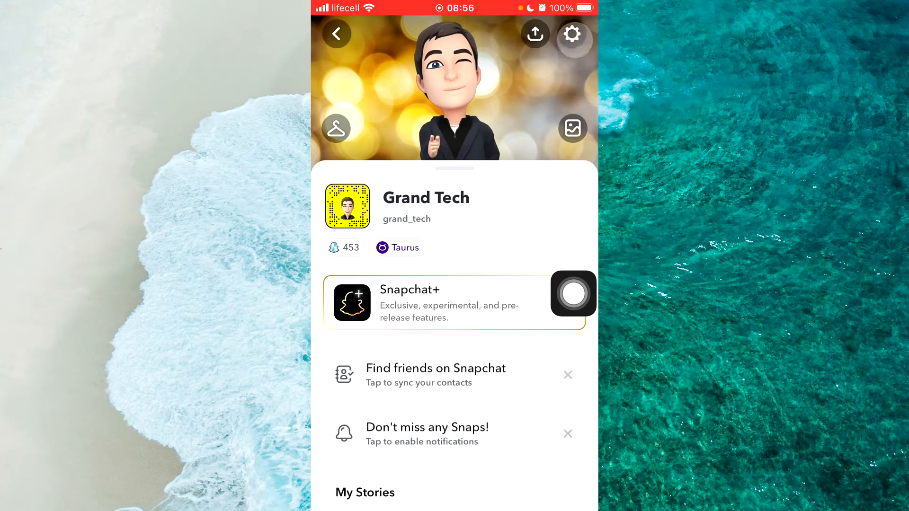
{"action": "left_click", "coordinate": [572, 33]}
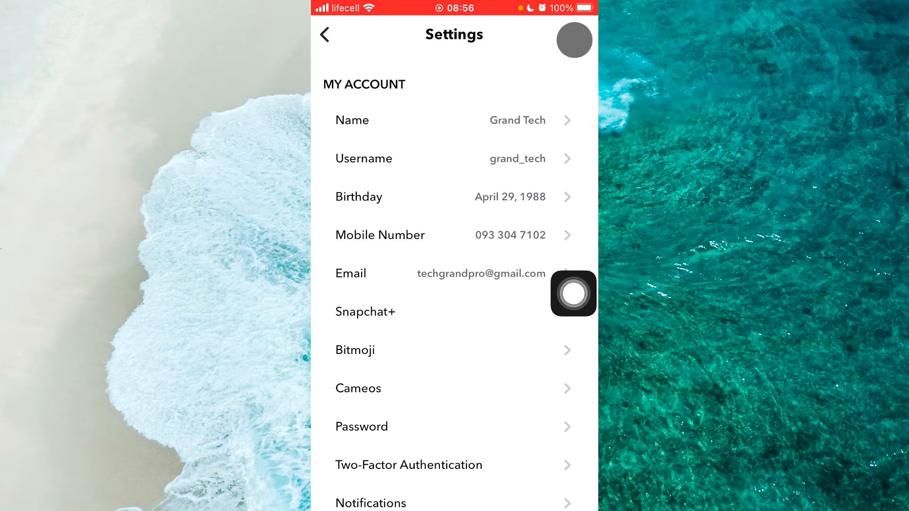
{"action": "scroll", "scroll_direction": "down", "scroll_amount": 3}
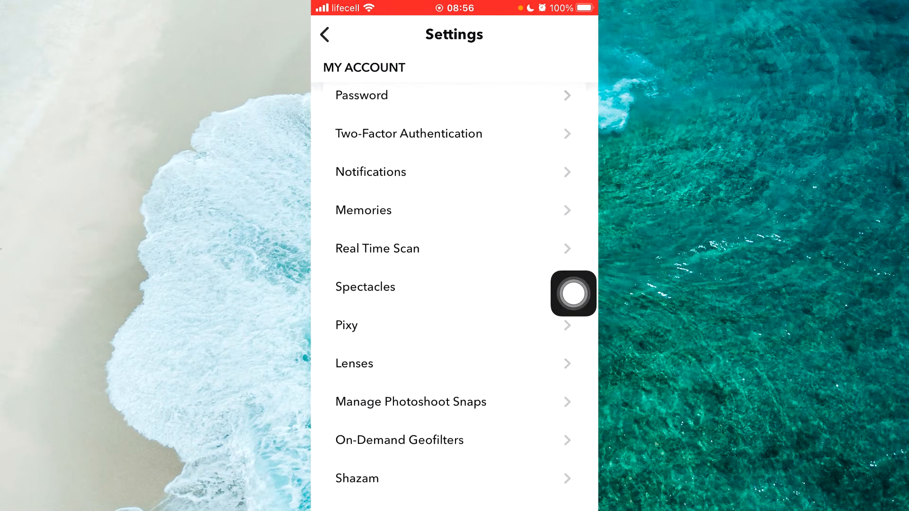
{"action": "scroll", "scroll_direction": "down", "scroll_amount": 3}
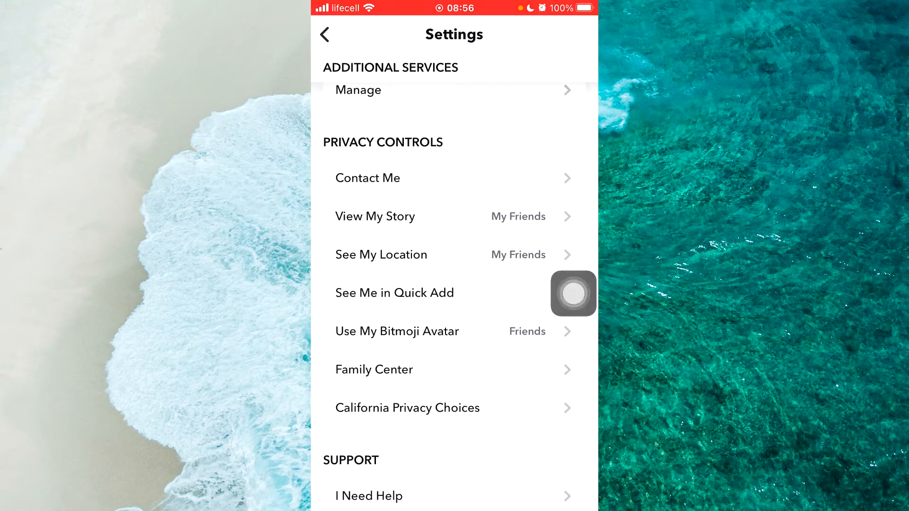
{"action": "mouse_move", "coordinate": [408, 157]}
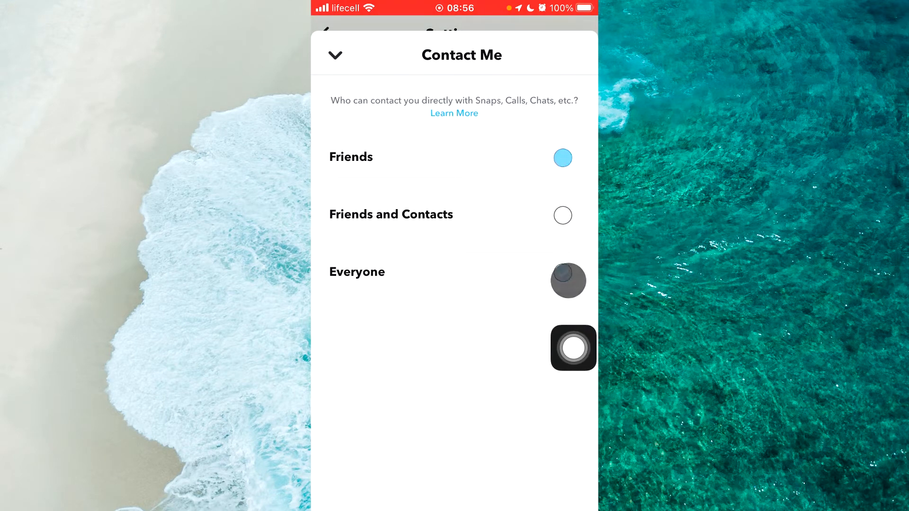
- Set both Contact Me and View My Story to Everyone
{"action": "left_click", "coordinate": [568, 281]}
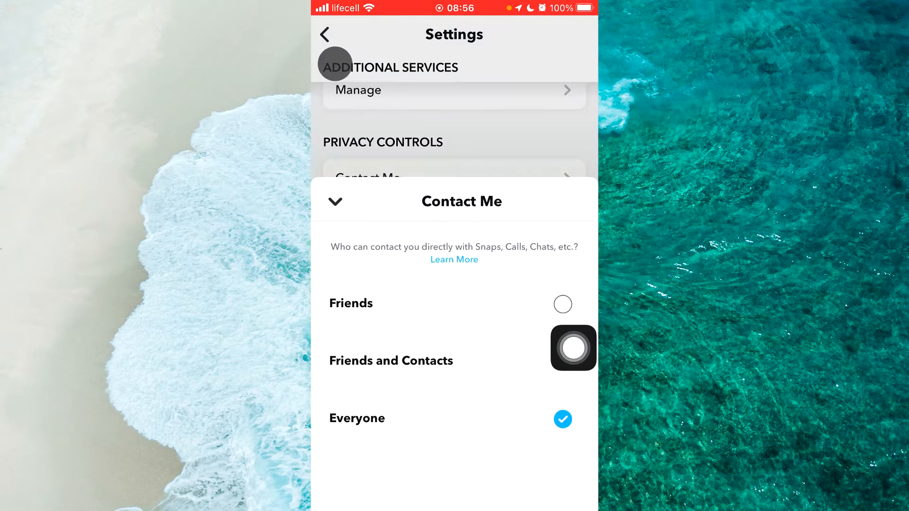
{"action": "left_click", "coordinate": [335, 202]}
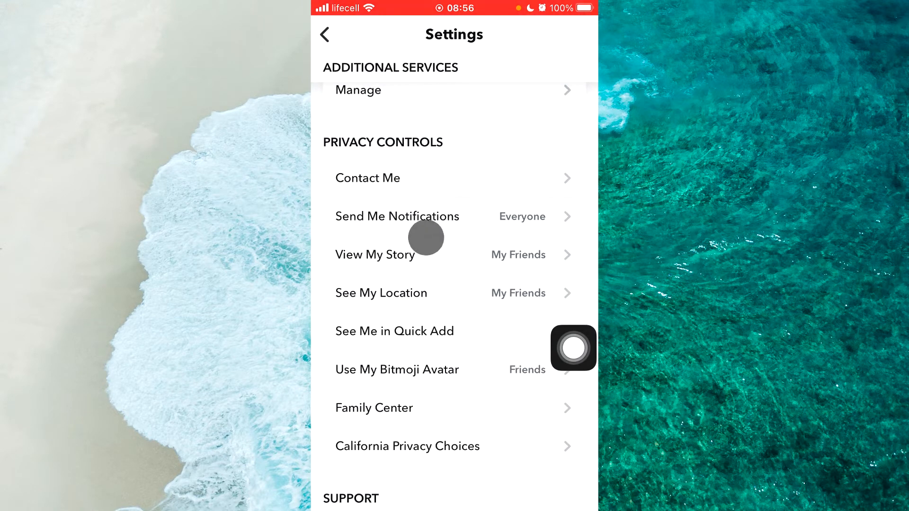
{"action": "left_click", "coordinate": [374, 255]}
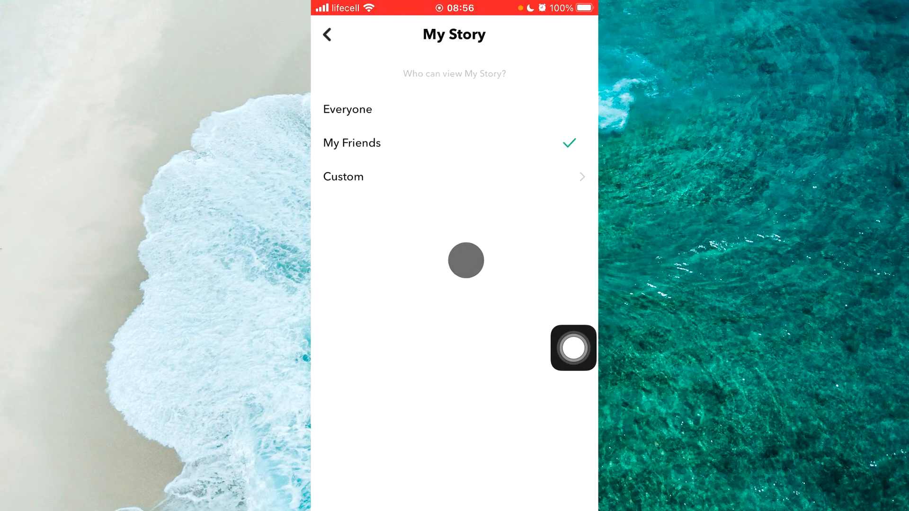
{"action": "left_click", "coordinate": [347, 110]}
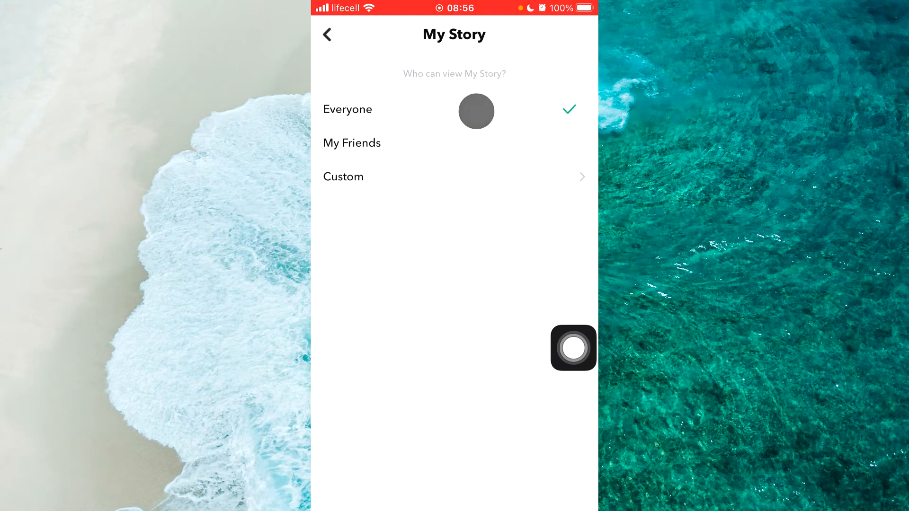
{"action": "left_click", "coordinate": [327, 35]}
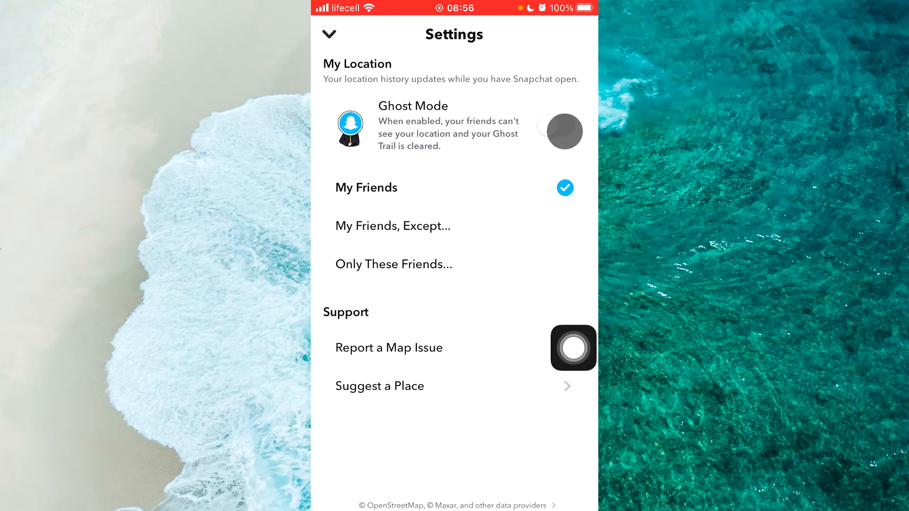
- Toggle Ghost Mode with Until Turned Off selected, then leave the location settings
{"action": "left_click", "coordinate": [561, 131]}
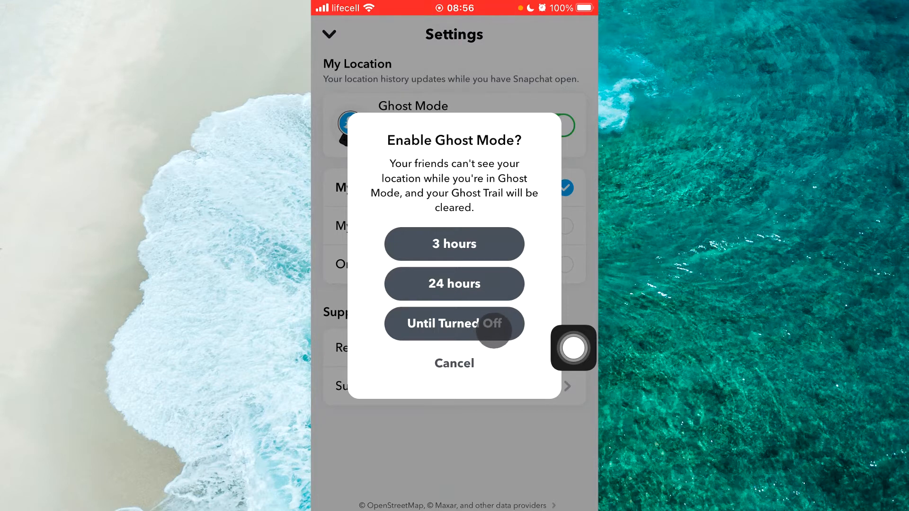
{"action": "left_click", "coordinate": [454, 324]}
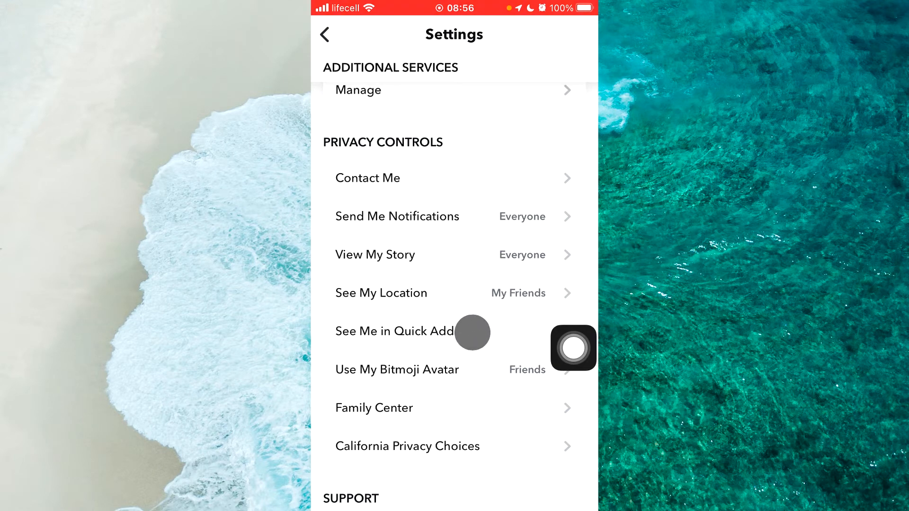
- Turn on Show me in Quick Add and back out of settings to the profile
{"action": "left_click", "coordinate": [394, 331]}
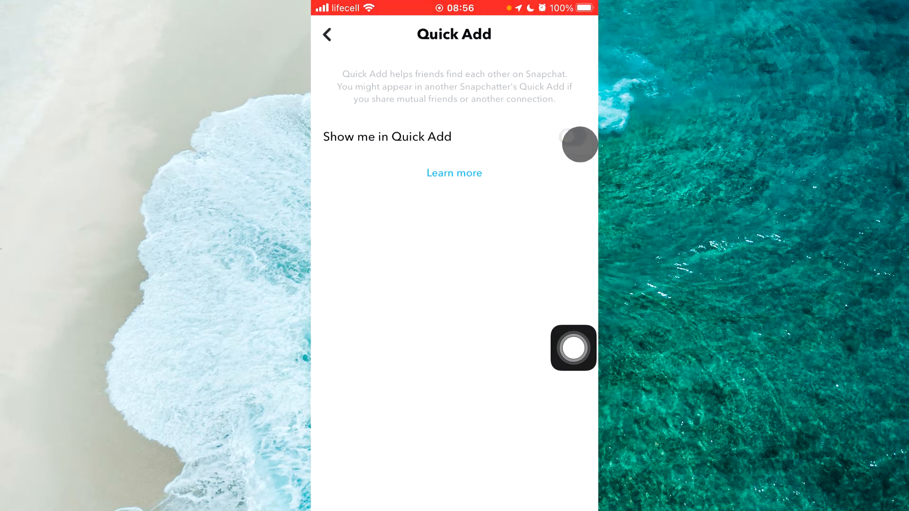
{"action": "left_click", "coordinate": [570, 137]}
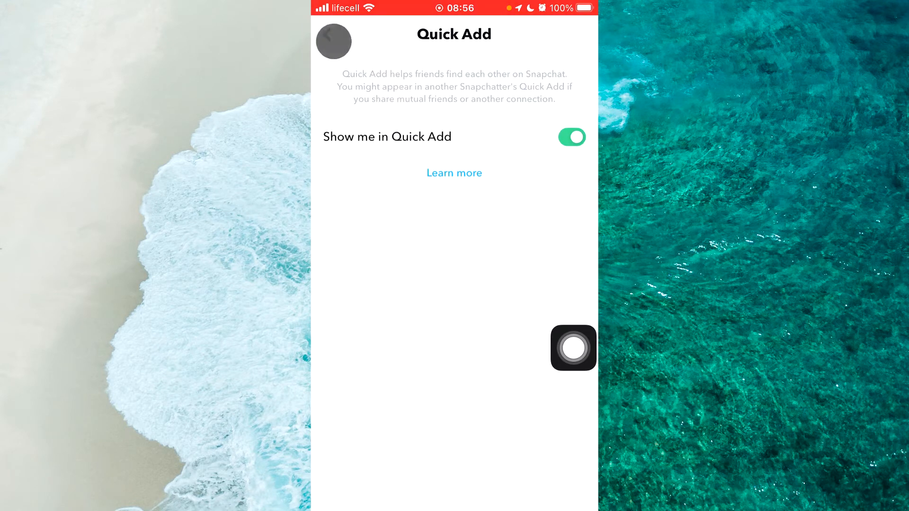
{"action": "left_click", "coordinate": [333, 41]}
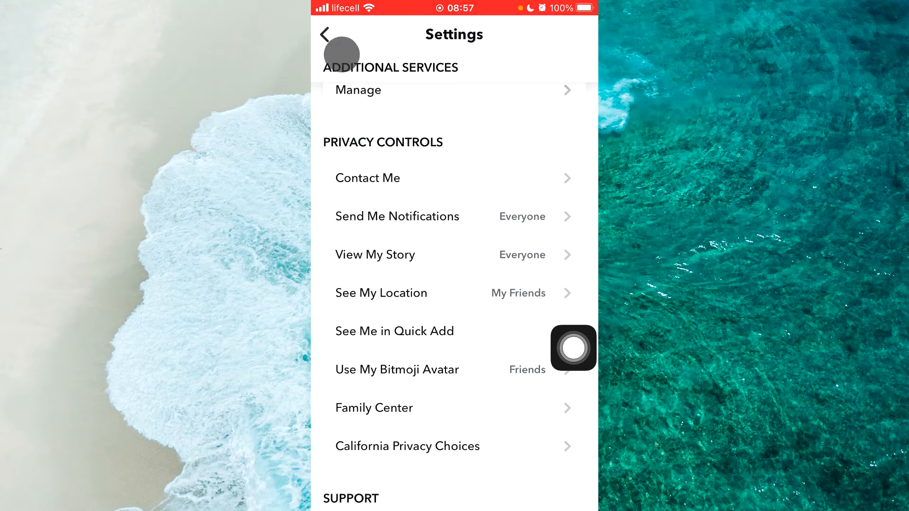
{"action": "left_click", "coordinate": [334, 34]}
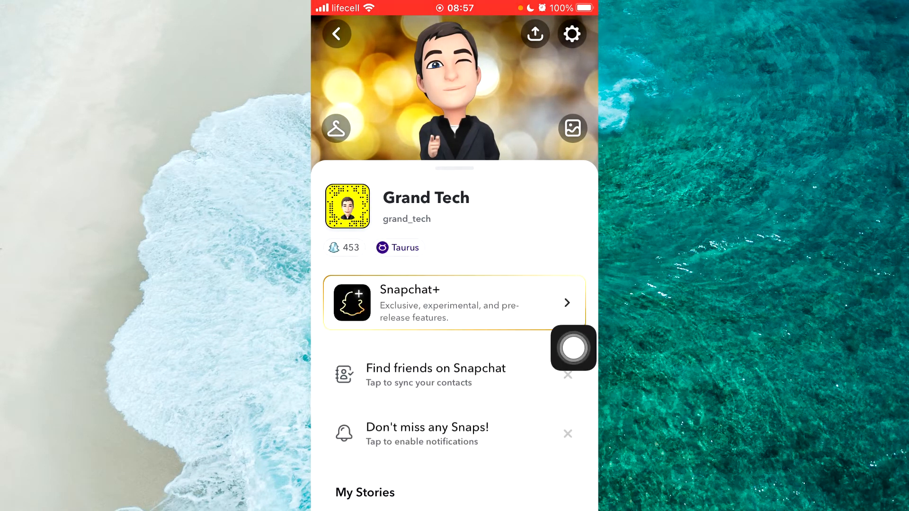
- Scroll the profile page to Public Profile and start Create Public Profile
{"action": "scroll", "scroll_direction": "up", "scroll_amount": 3}
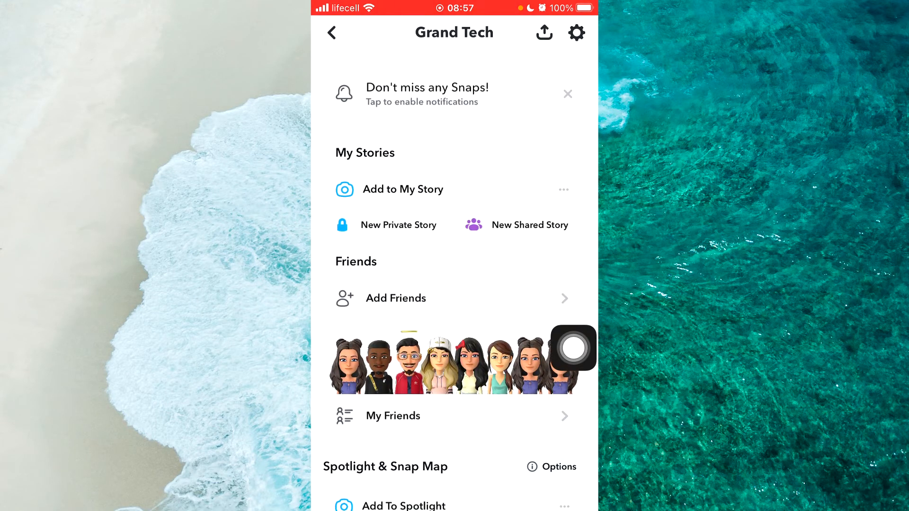
{"action": "scroll", "scroll_direction": "down", "scroll_amount": 3}
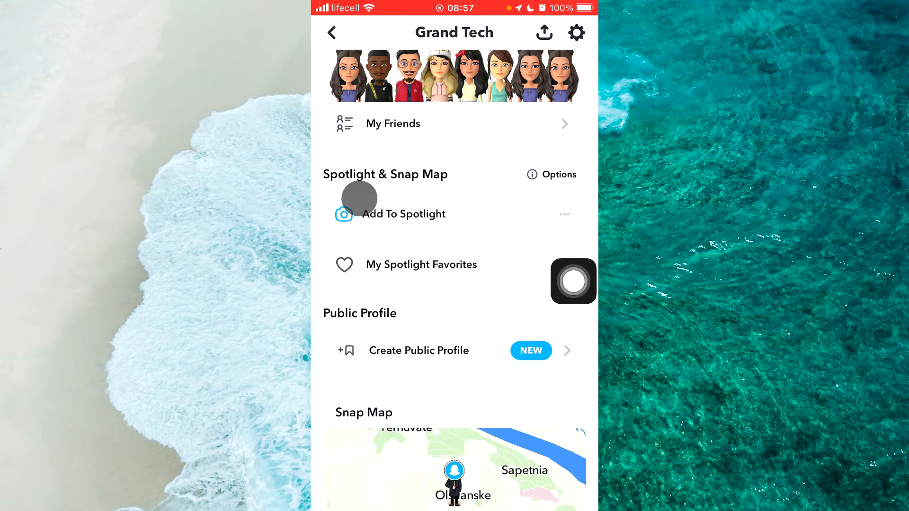
{"action": "mouse_move", "coordinate": [568, 227]}
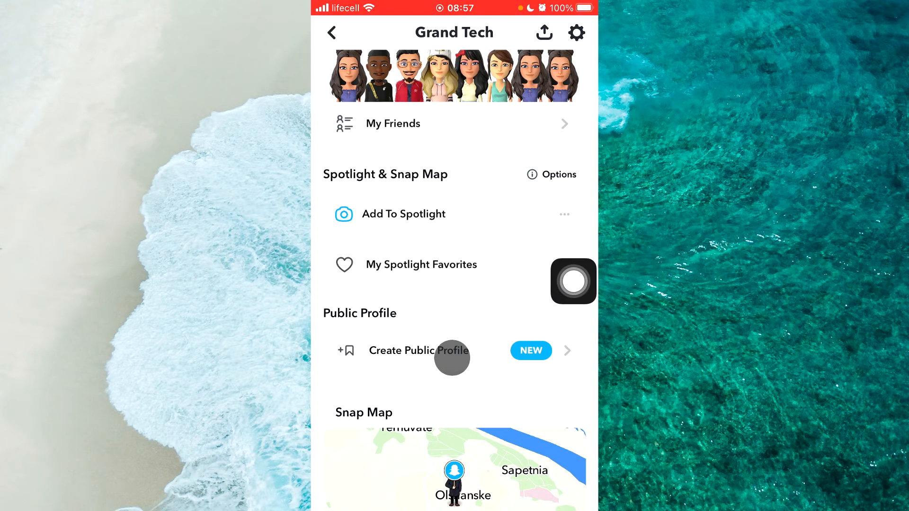
{"action": "left_click", "coordinate": [418, 351]}
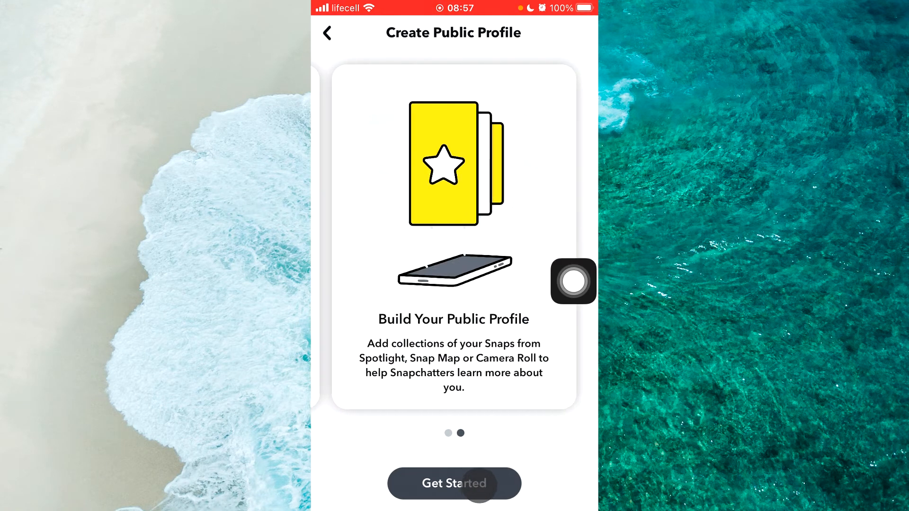
- Tap Get Started, confirm Create, and let the public profile finish creating
{"action": "left_click", "coordinate": [454, 483]}
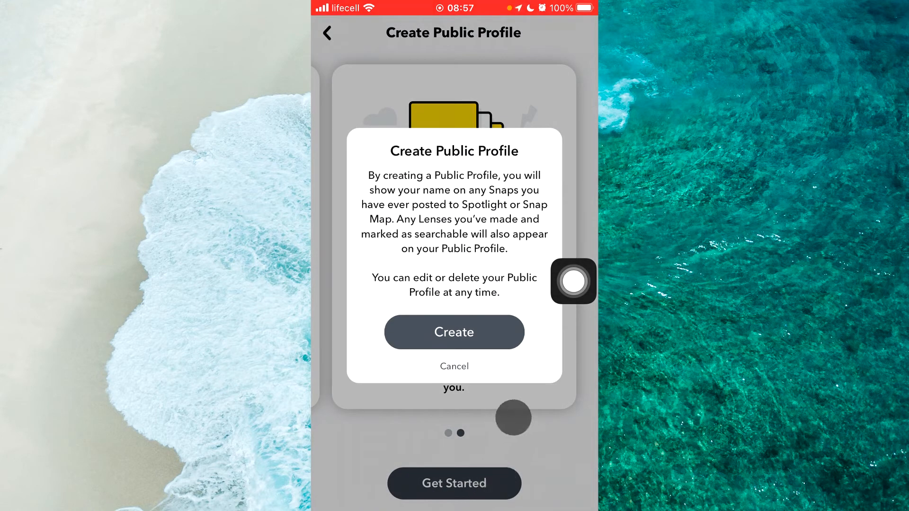
{"action": "mouse_move", "coordinate": [503, 241]}
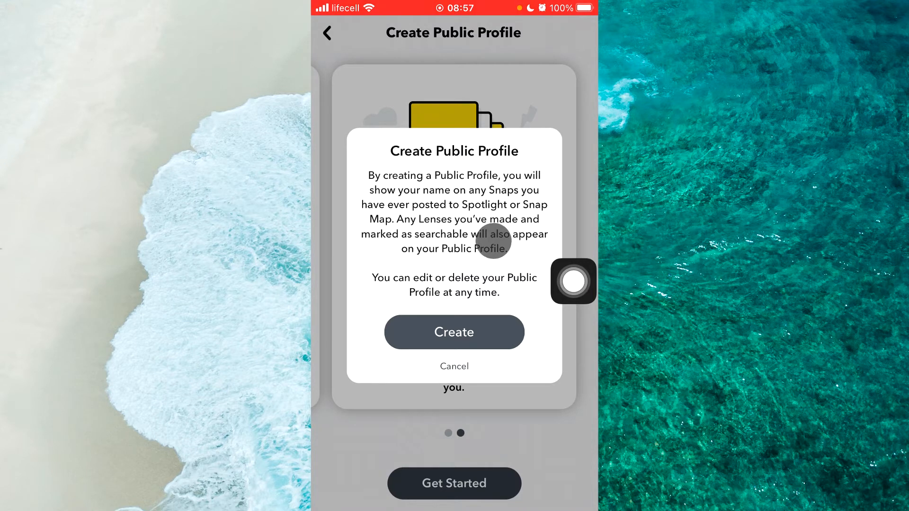
{"action": "mouse_move", "coordinate": [475, 262]}
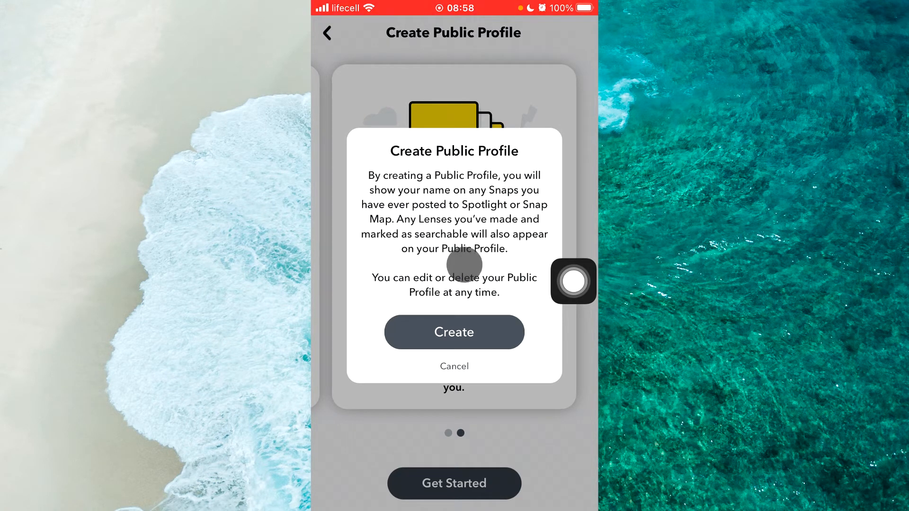
{"action": "mouse_move", "coordinate": [500, 267]}
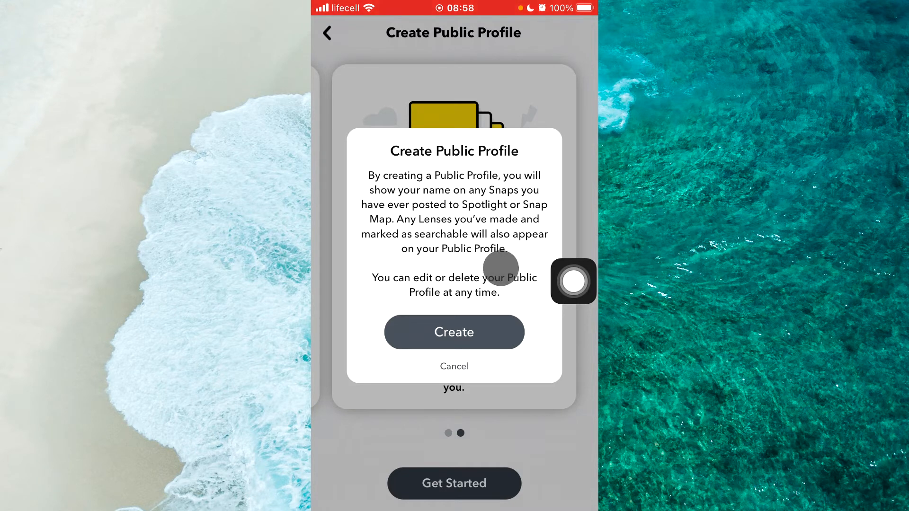
{"action": "mouse_move", "coordinate": [444, 294]}
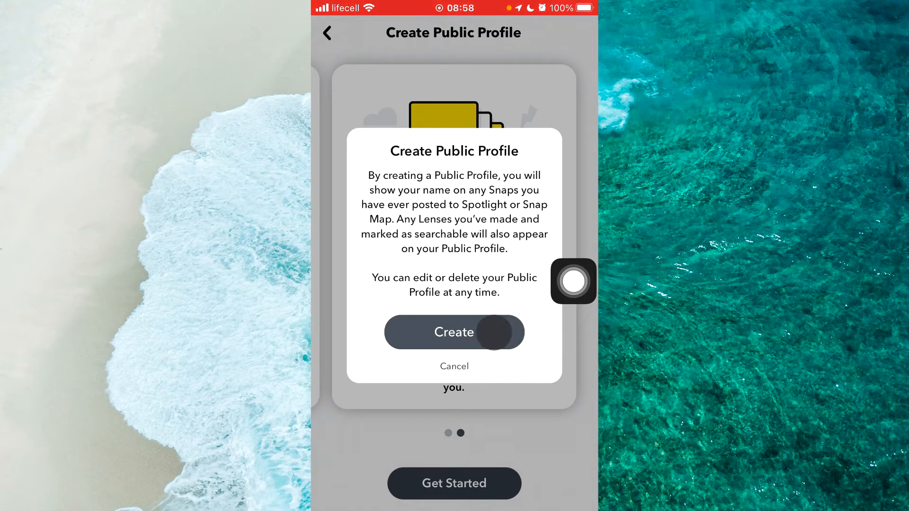
{"action": "left_click", "coordinate": [454, 333]}
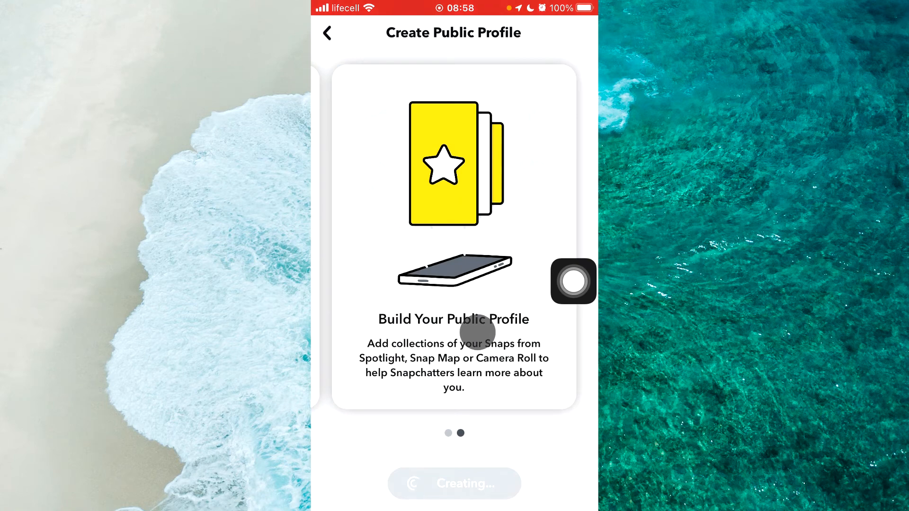
{"action": "left_click", "coordinate": [454, 483]}
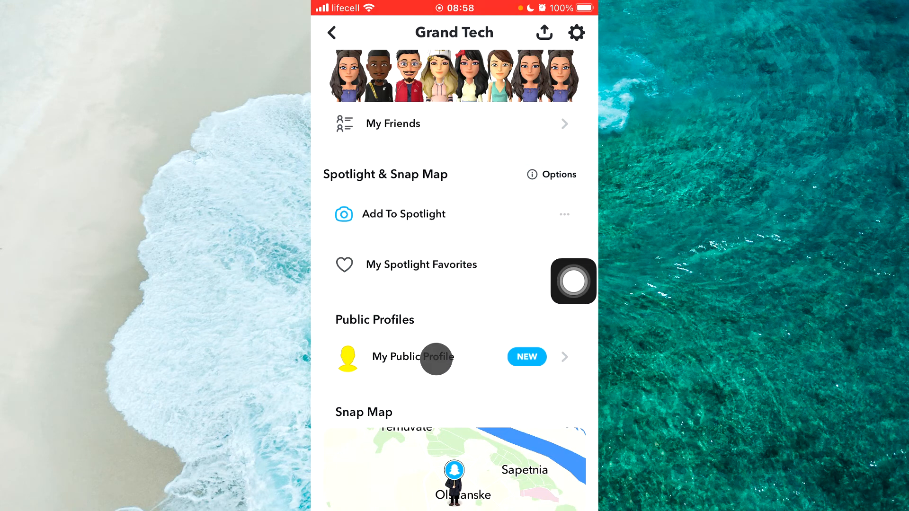
- Open My Public Profile and enter its Edit Profile page
{"action": "left_click", "coordinate": [413, 356]}
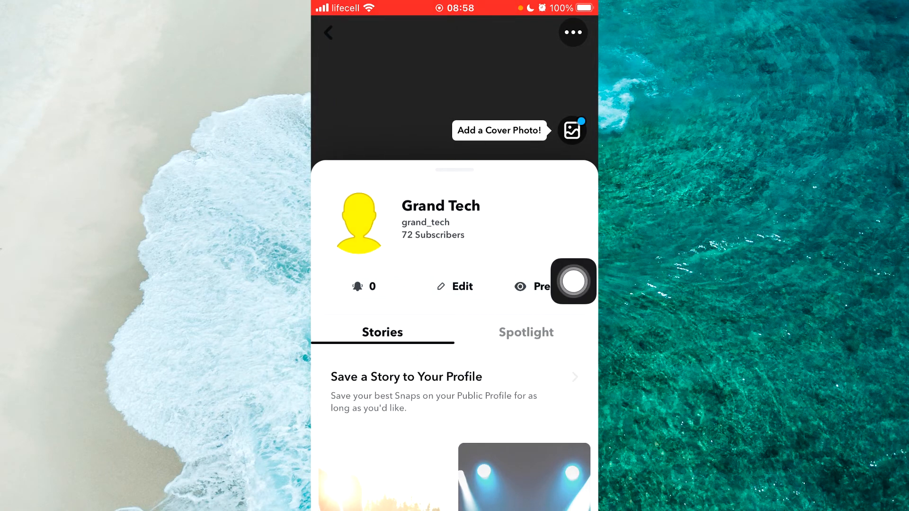
{"action": "scroll", "scroll_direction": "up", "scroll_amount": 3}
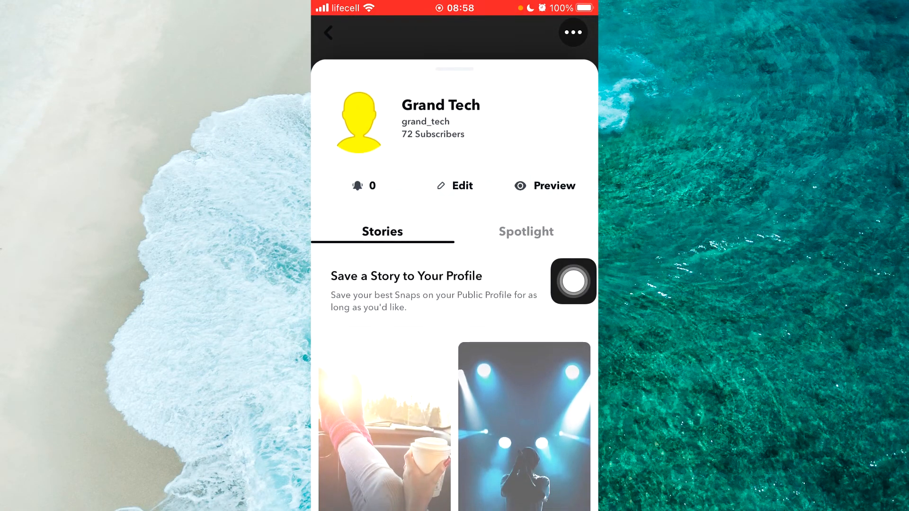
{"action": "left_click", "coordinate": [573, 282]}
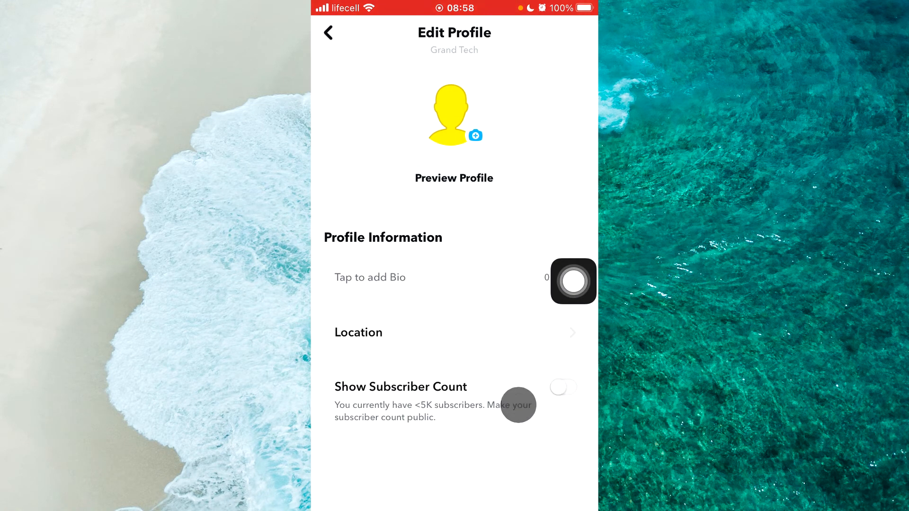
{"action": "left_click", "coordinate": [562, 388]}
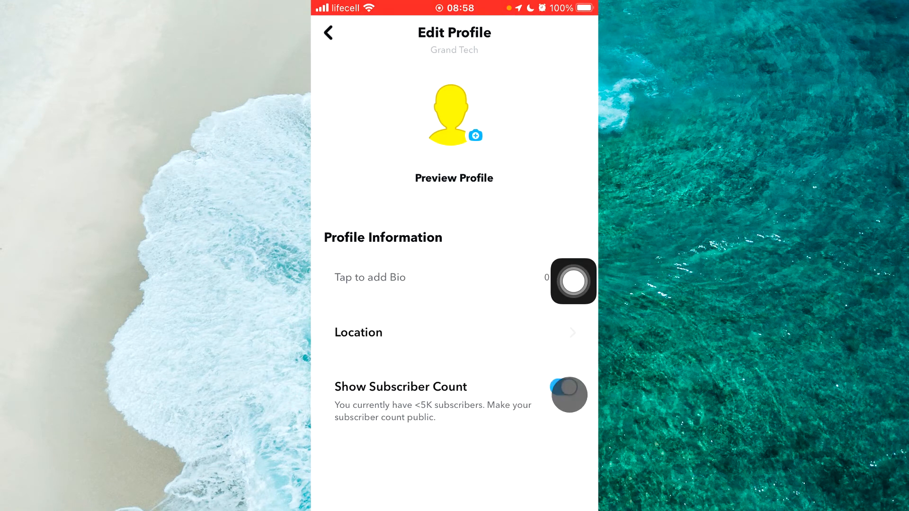
{"action": "left_click", "coordinate": [568, 388]}
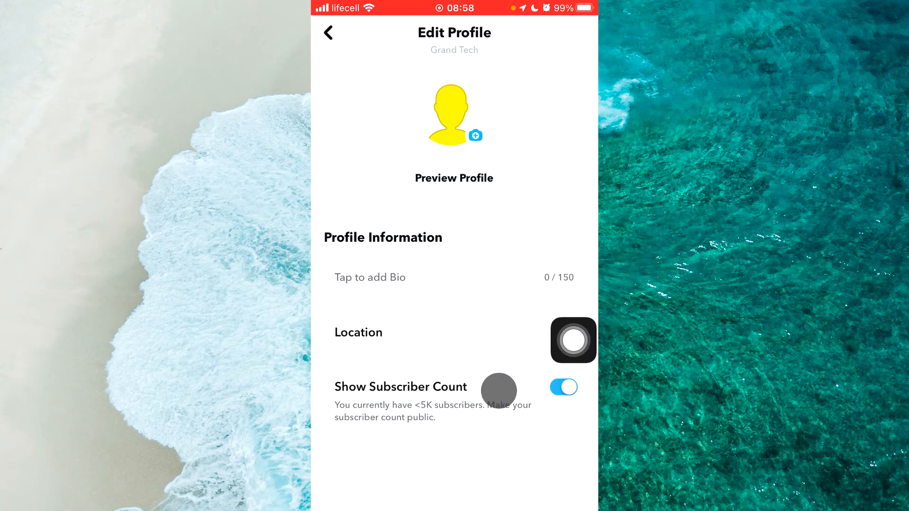
{"action": "left_click", "coordinate": [358, 333]}
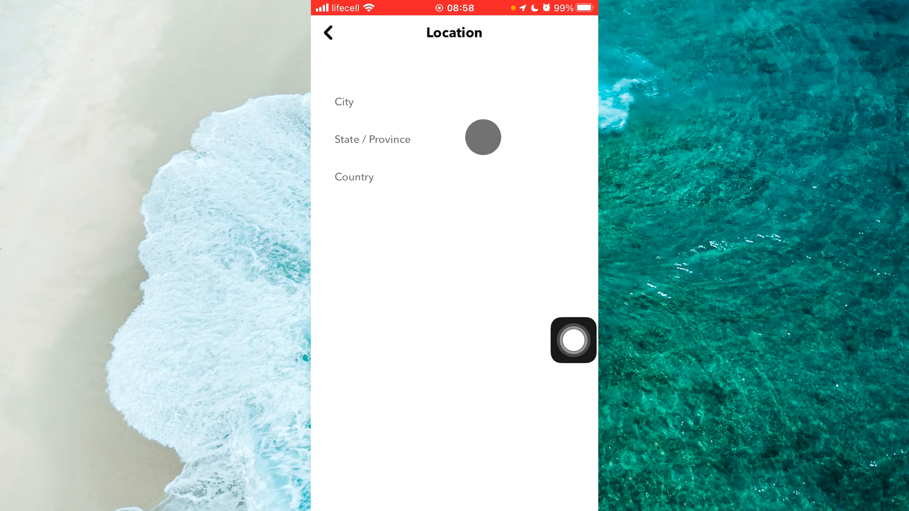
{"action": "mouse_move", "coordinate": [452, 183]}
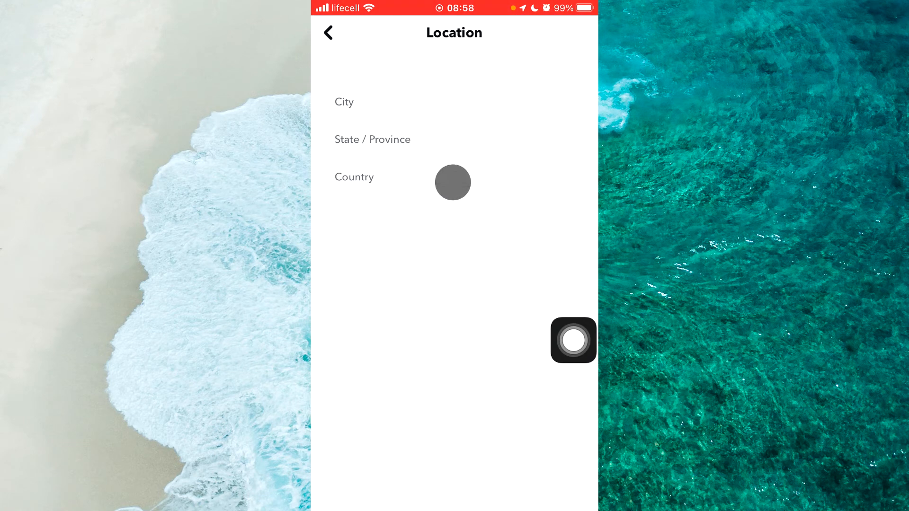
{"action": "left_click", "coordinate": [328, 33]}
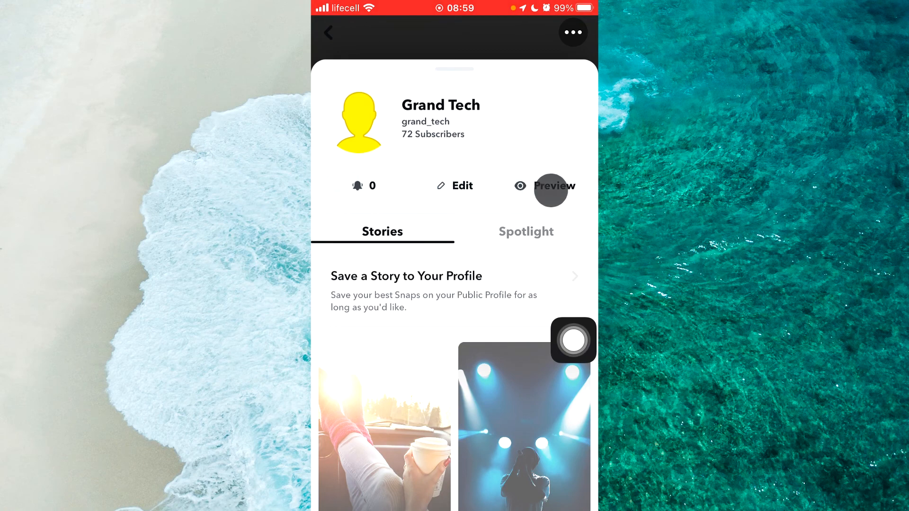
- Preview Grand Tech's public profile showing <5K Subscribers, then exit to Chat
{"action": "left_click", "coordinate": [549, 186]}
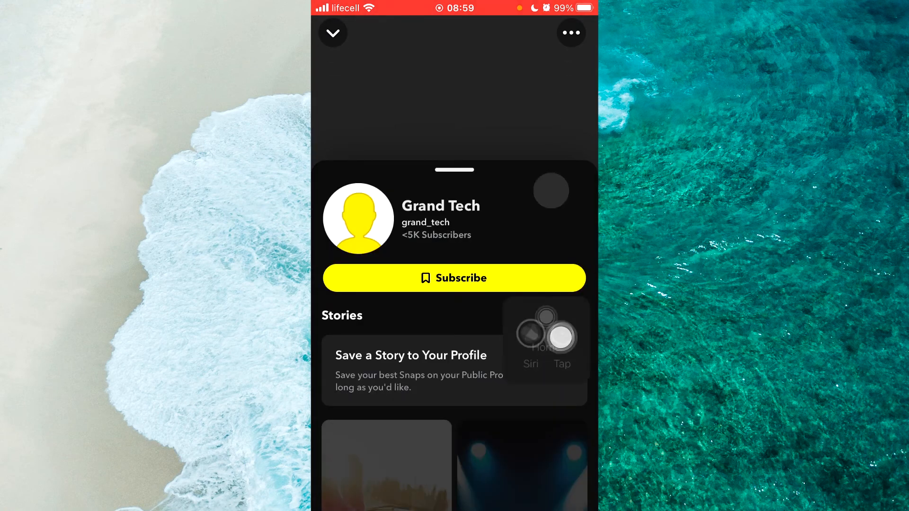
{"action": "scroll", "scroll_direction": "up", "scroll_amount": 3}
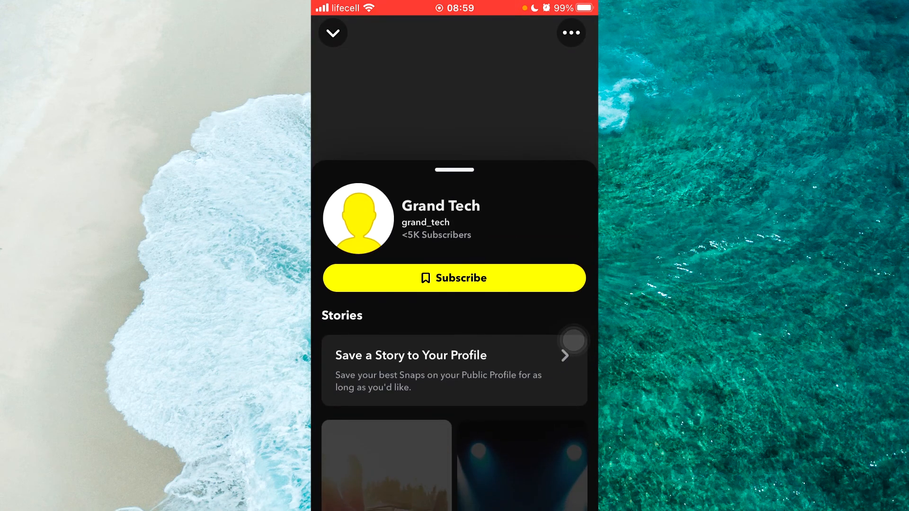
{"action": "left_click", "coordinate": [332, 33]}
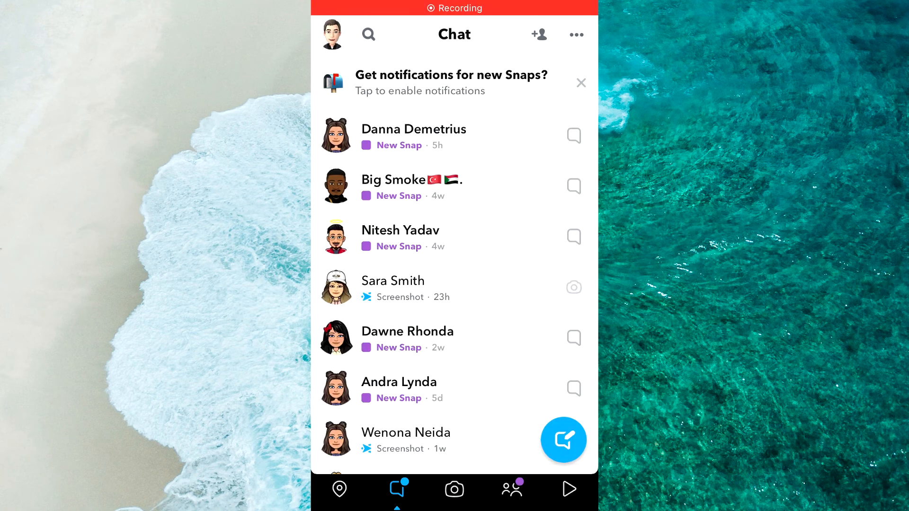